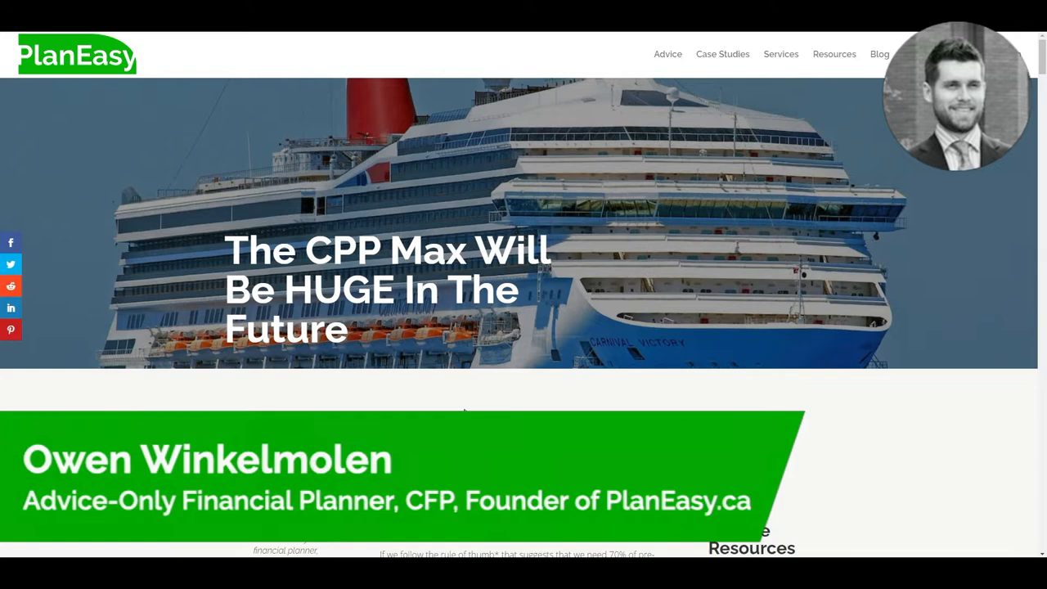
scroll("down", 3)
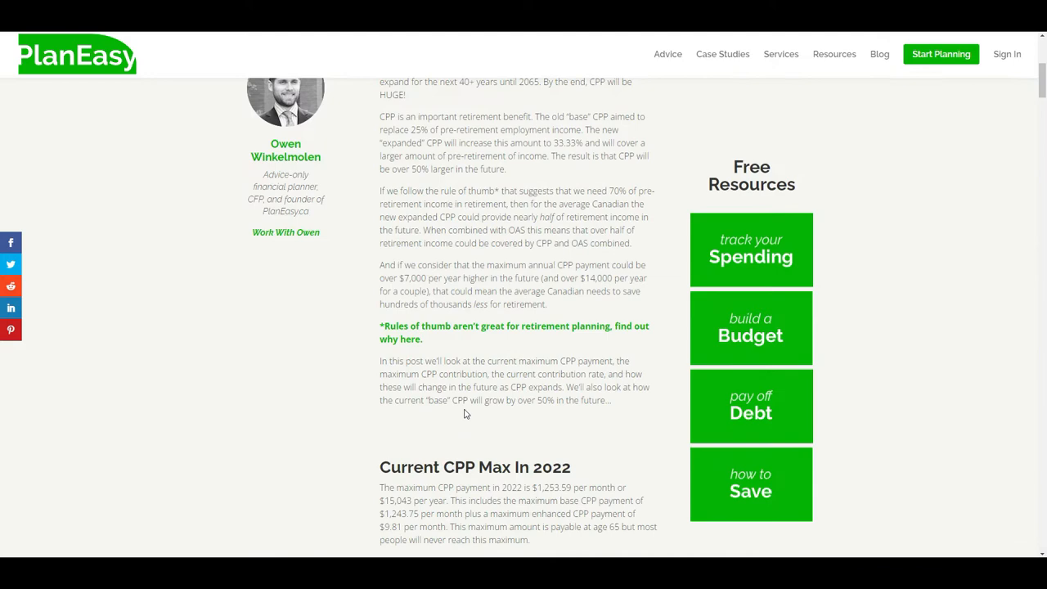
scroll("down", 3)
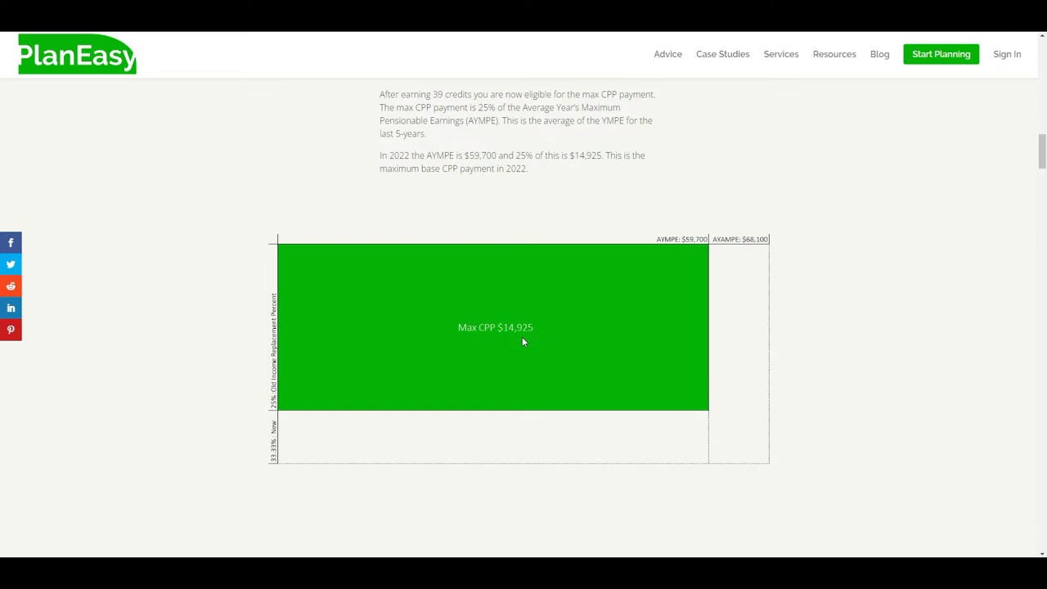
scroll("down", 3)
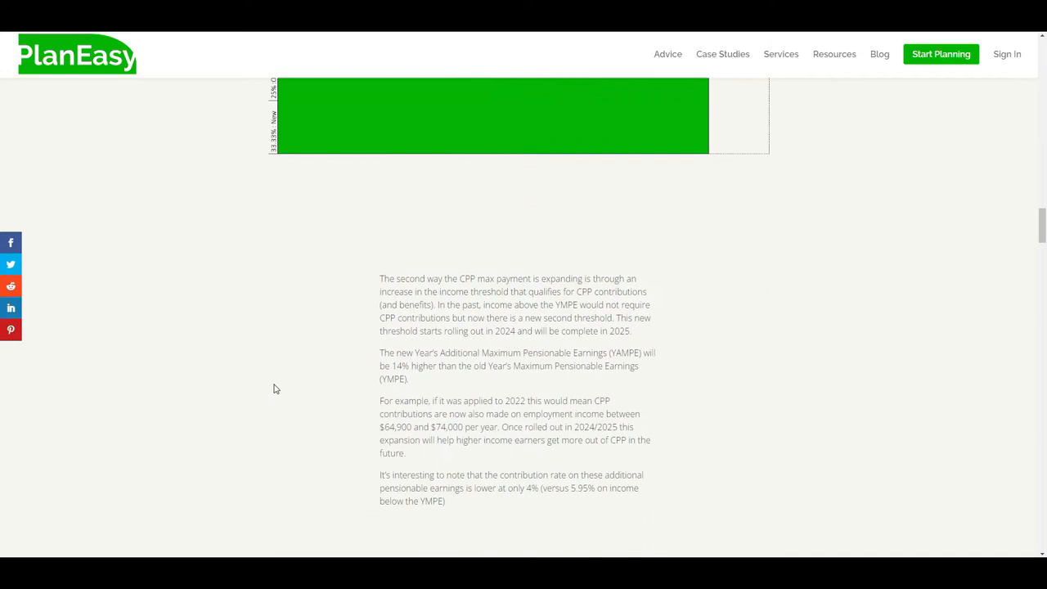
scroll("down", 3)
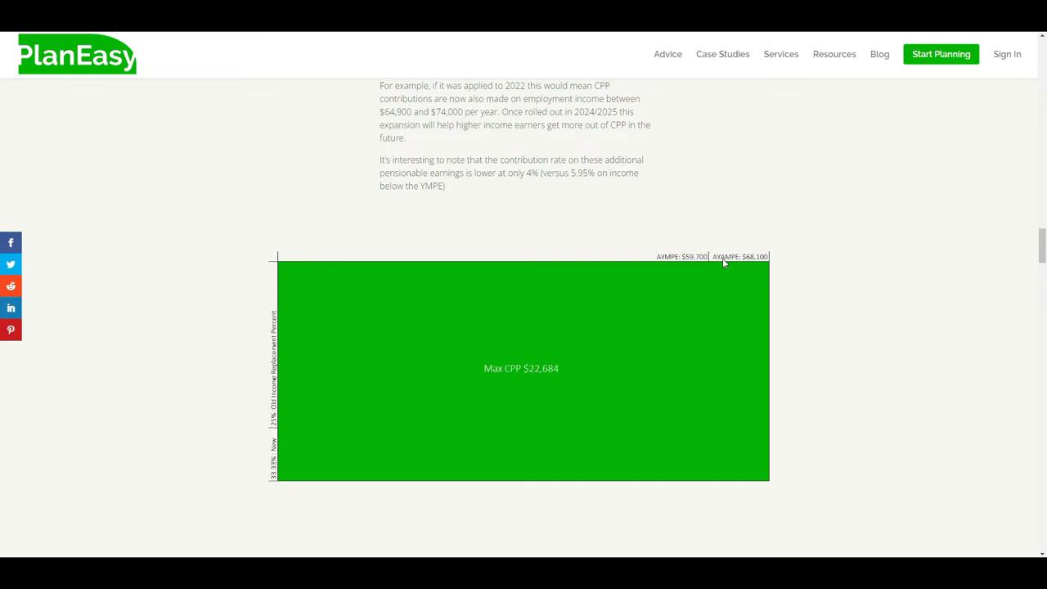
mouse_move(549, 386)
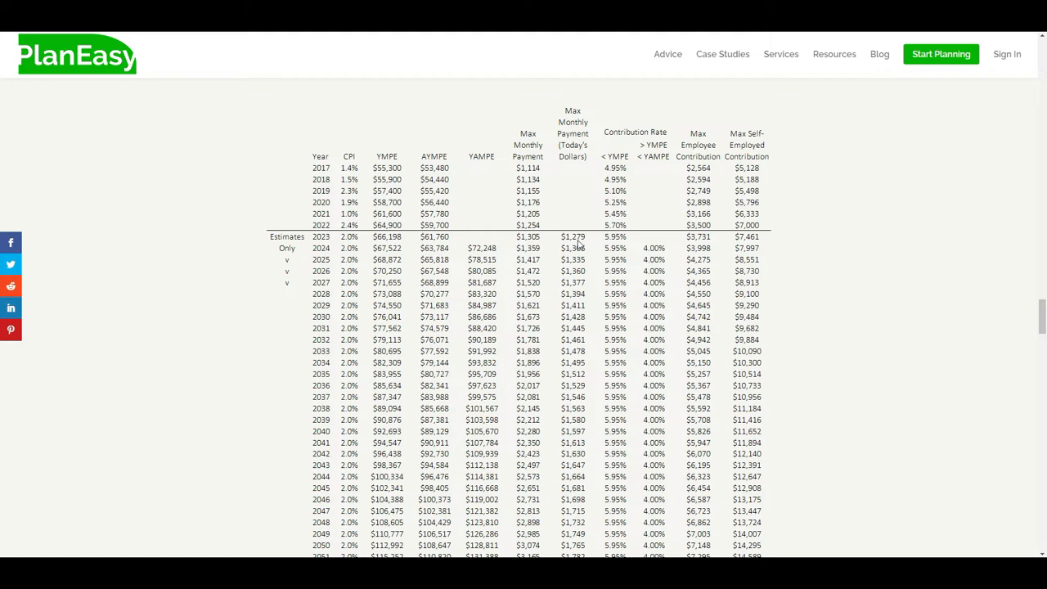
mouse_move(581, 250)
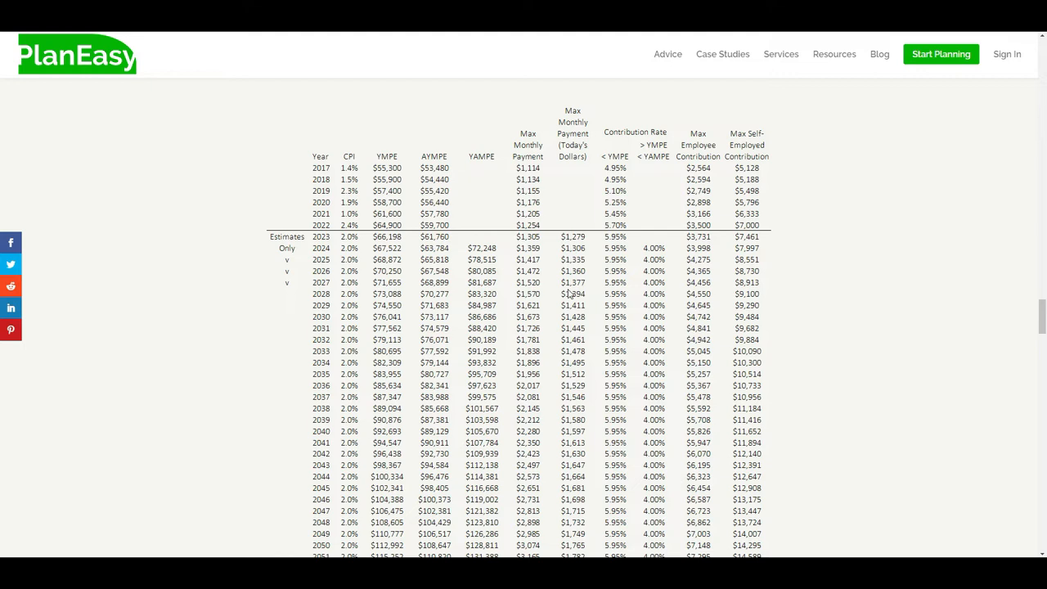
mouse_move(585, 511)
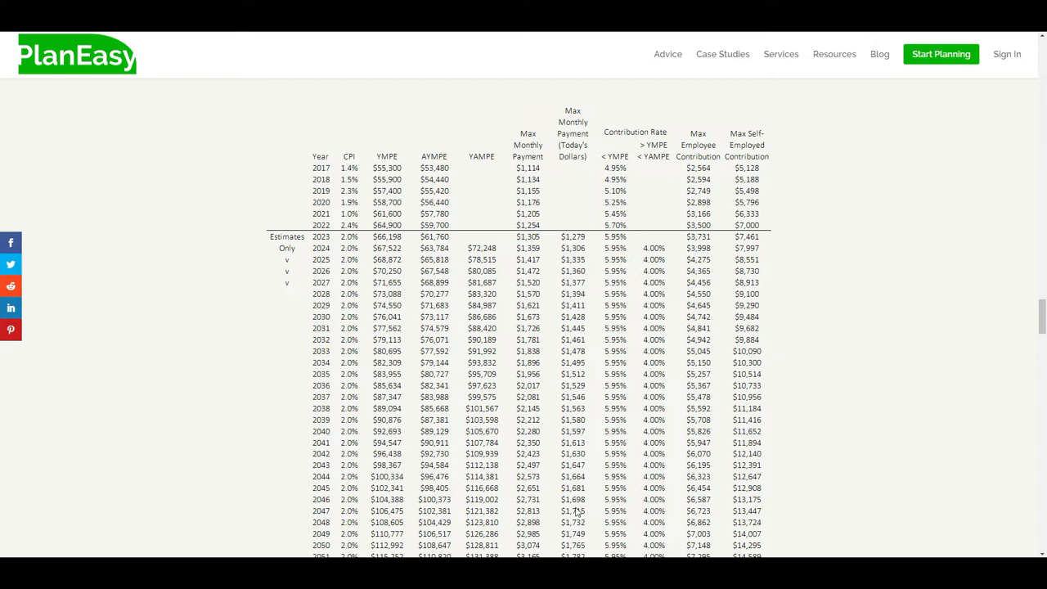
mouse_move(572, 474)
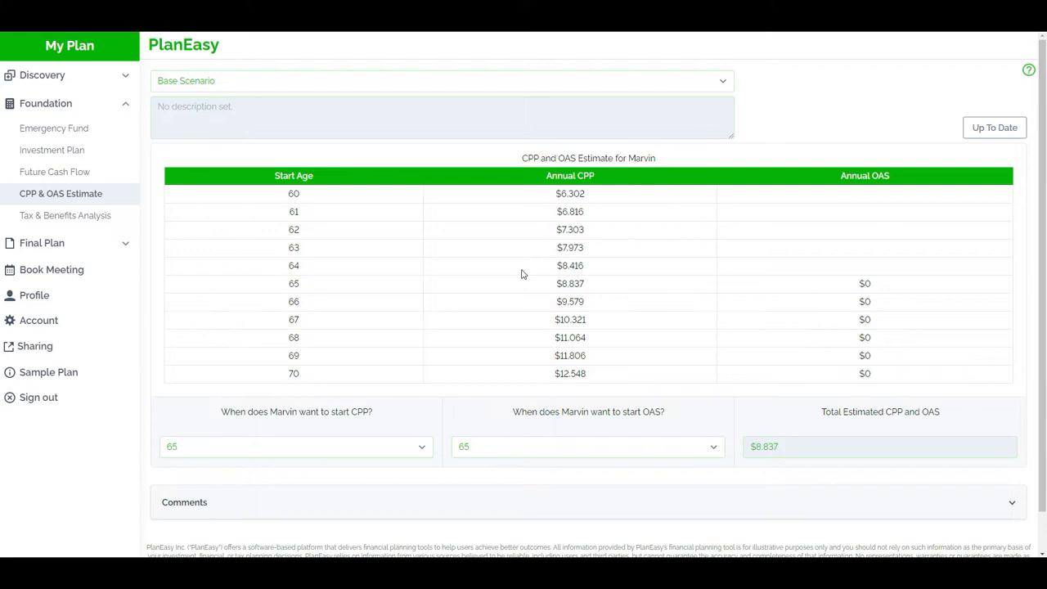
mouse_move(648, 155)
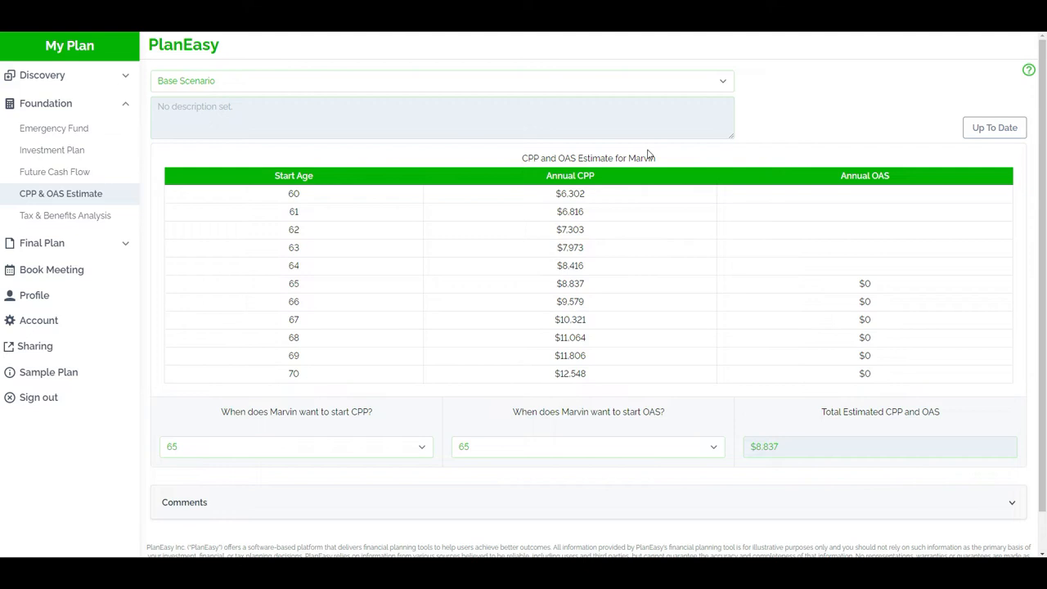
mouse_move(591, 282)
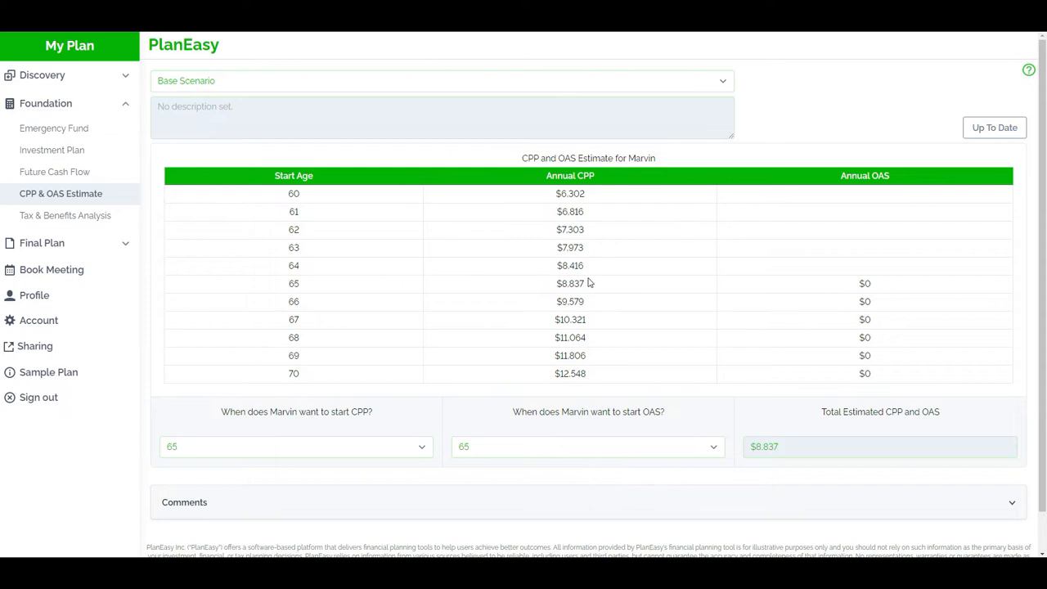
mouse_move(580, 296)
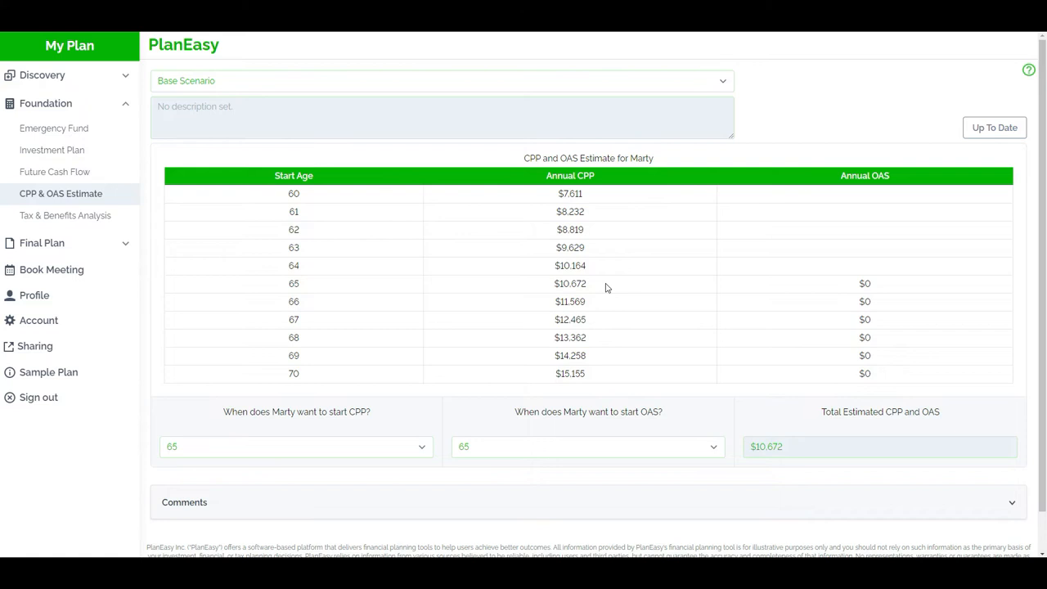
mouse_move(593, 287)
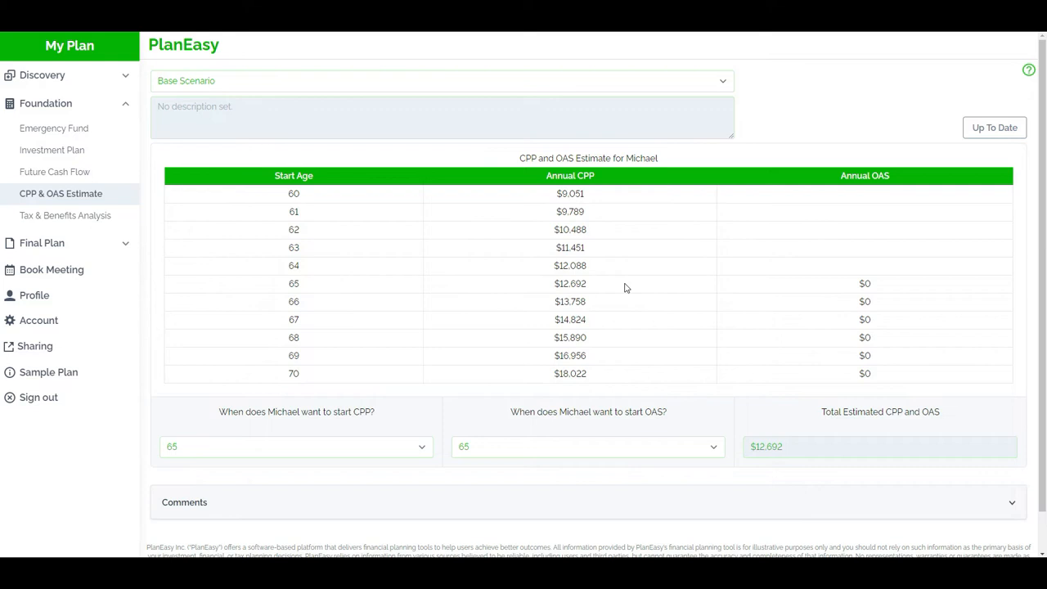
mouse_move(598, 287)
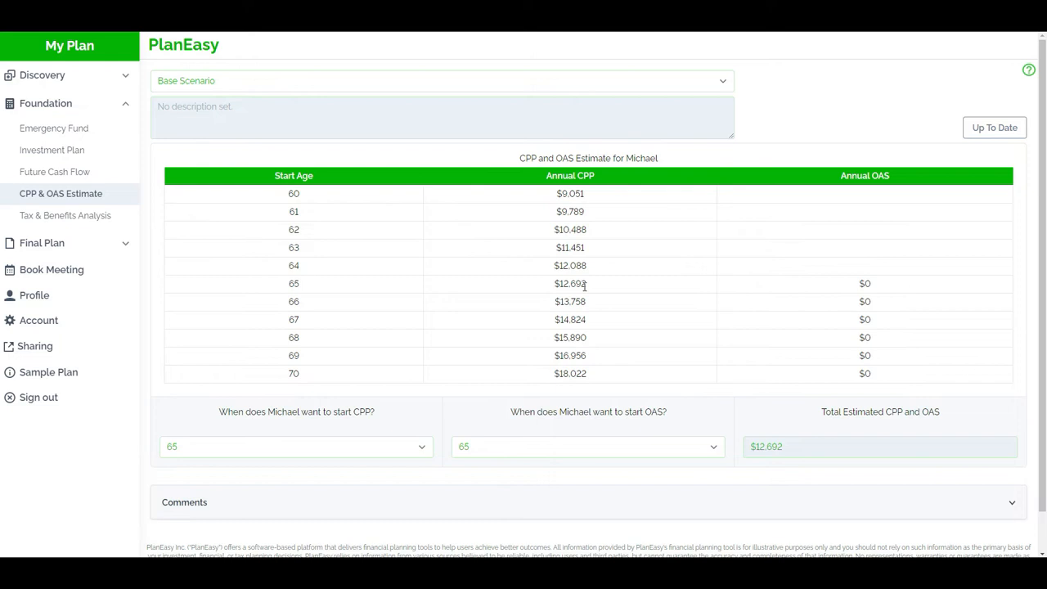
mouse_move(587, 286)
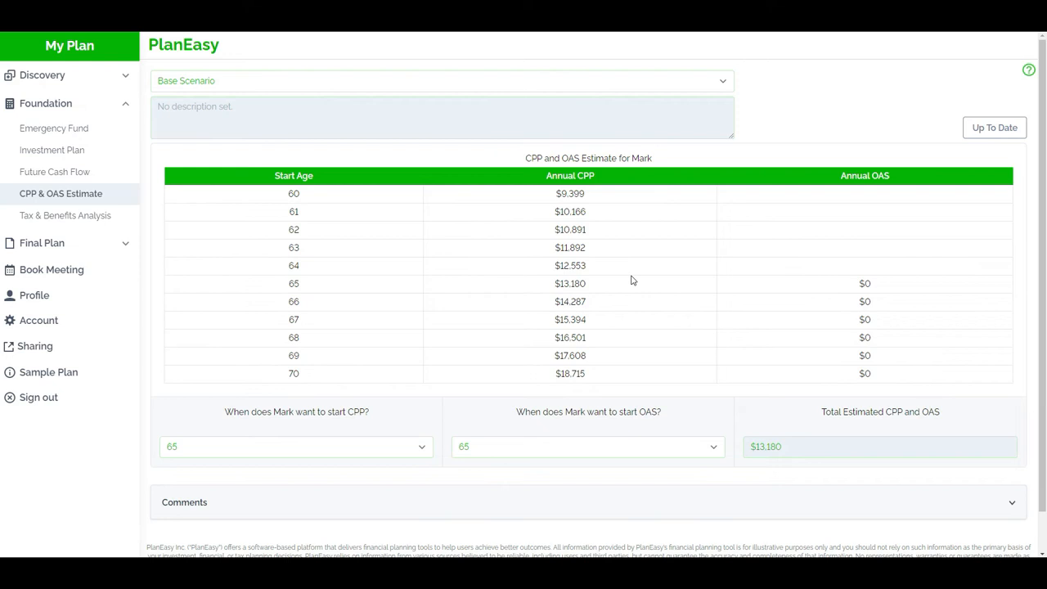
mouse_move(618, 294)
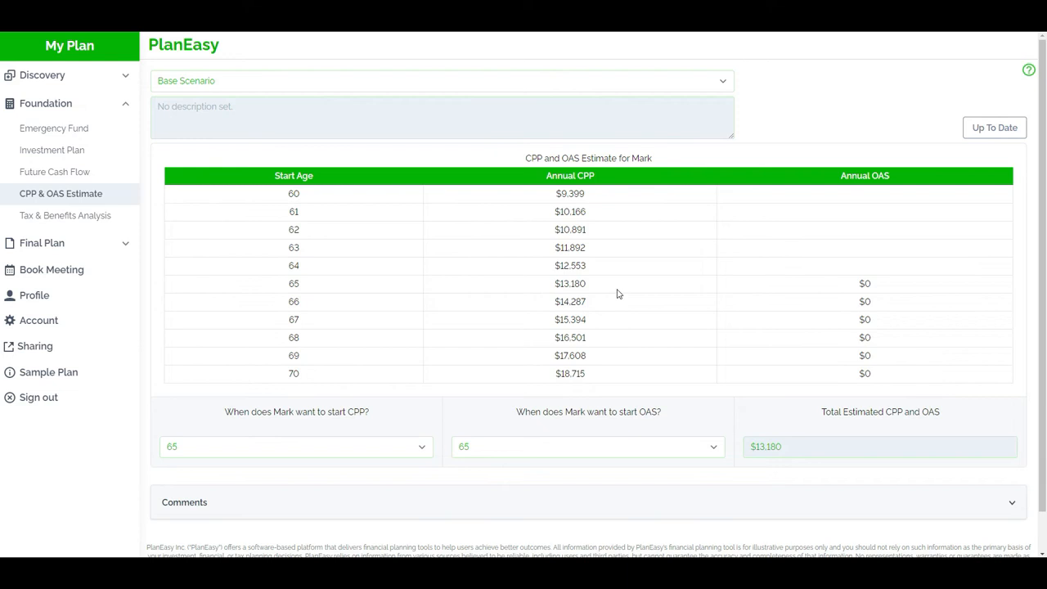
mouse_move(595, 292)
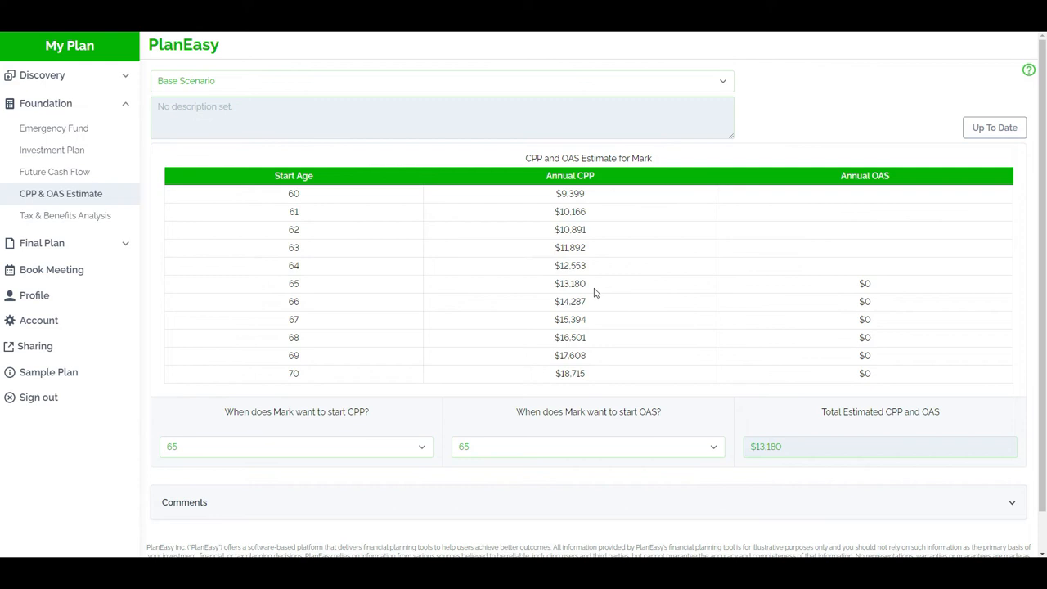
mouse_move(597, 293)
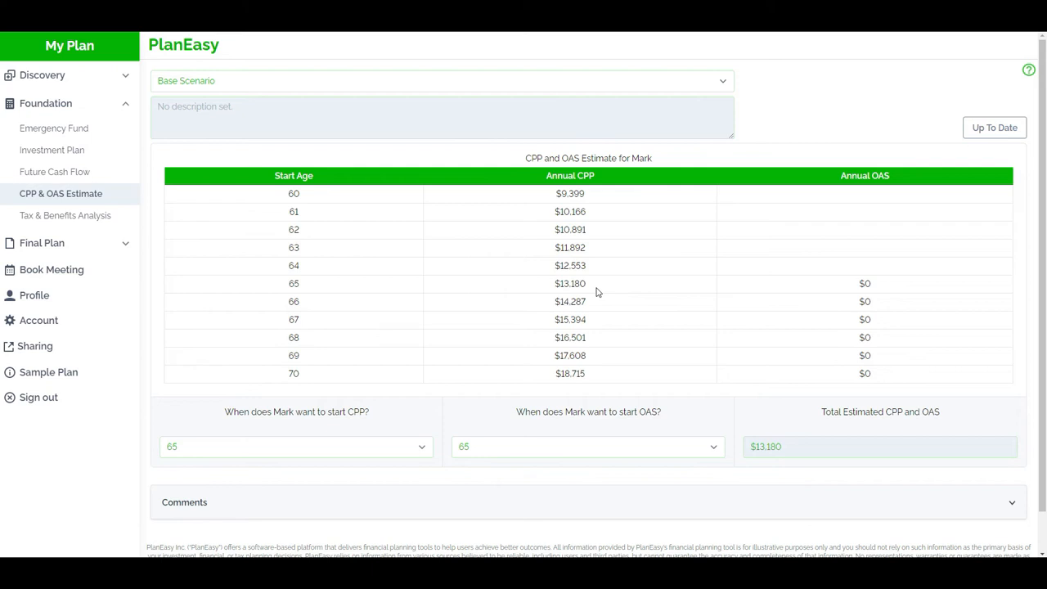
mouse_move(564, 283)
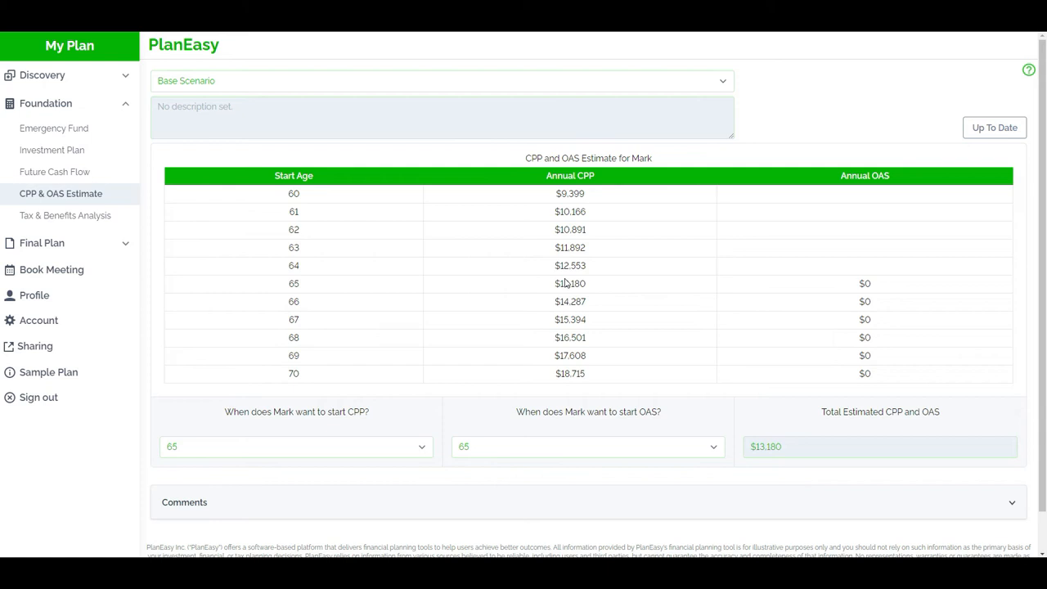
mouse_move(600, 288)
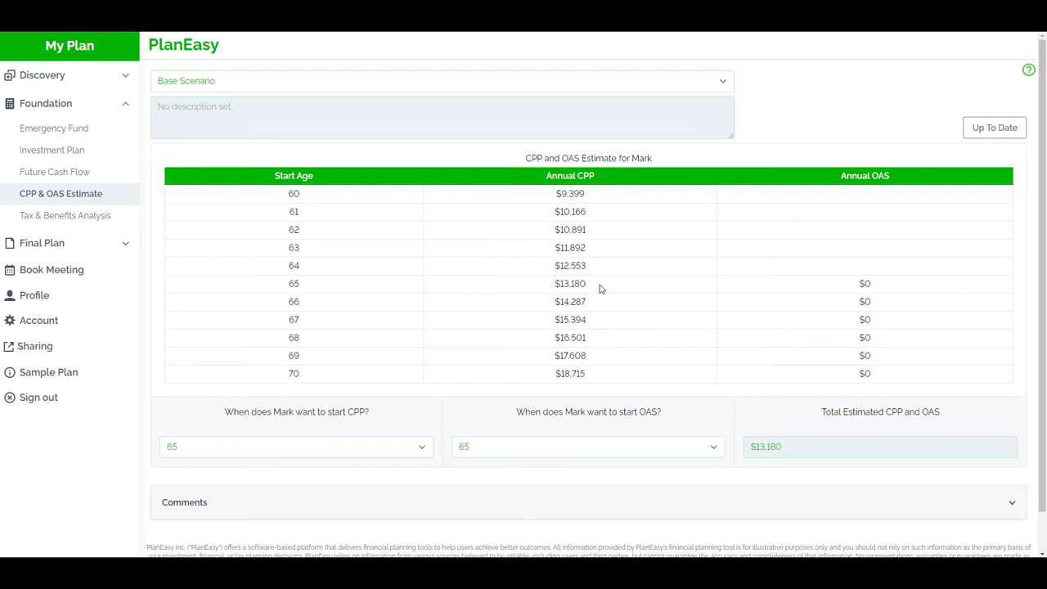
mouse_move(431, 297)
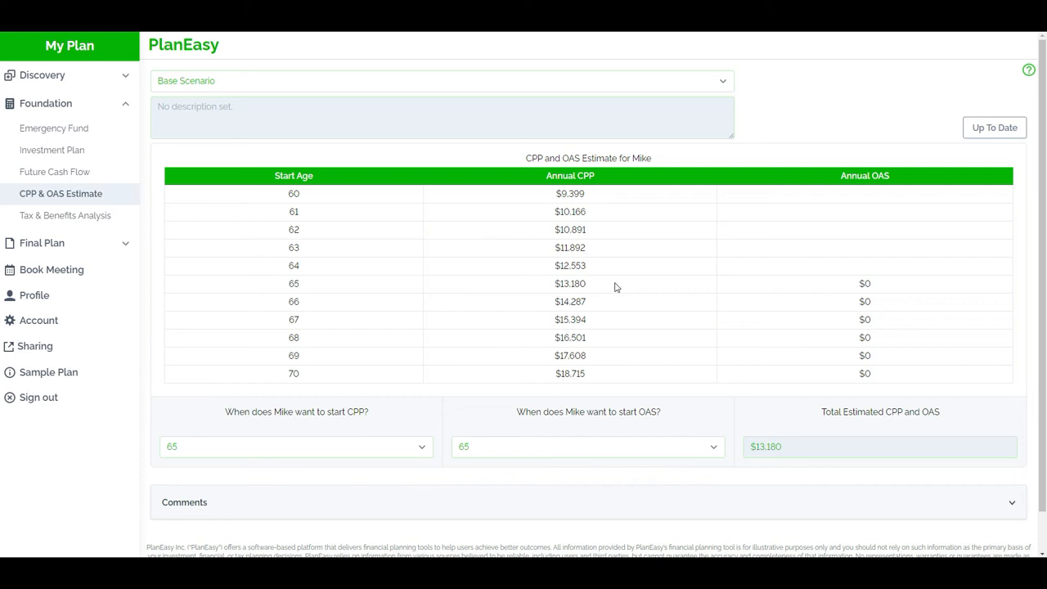
mouse_move(549, 298)
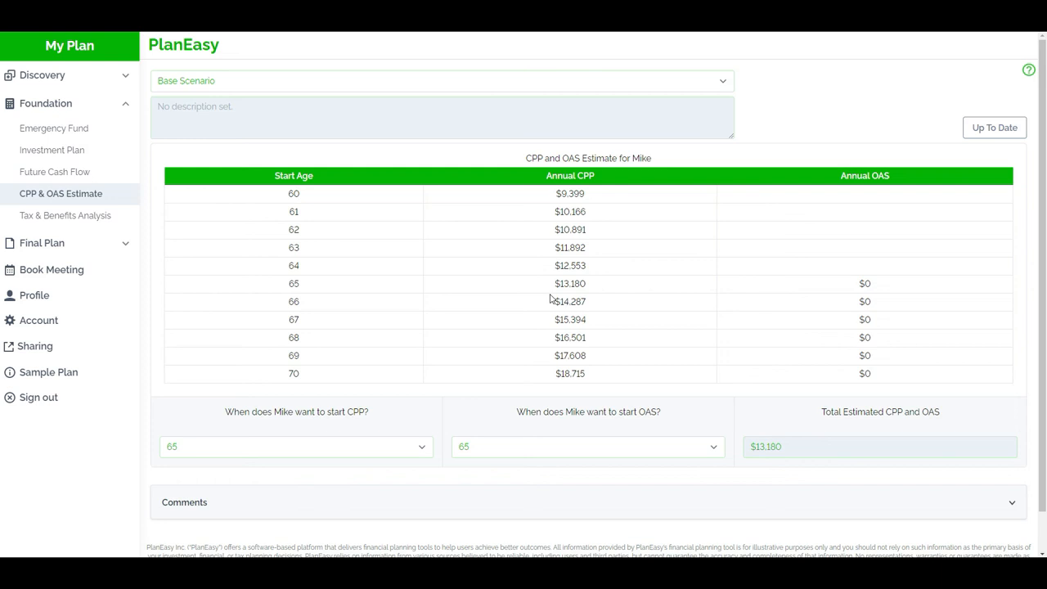
mouse_move(590, 290)
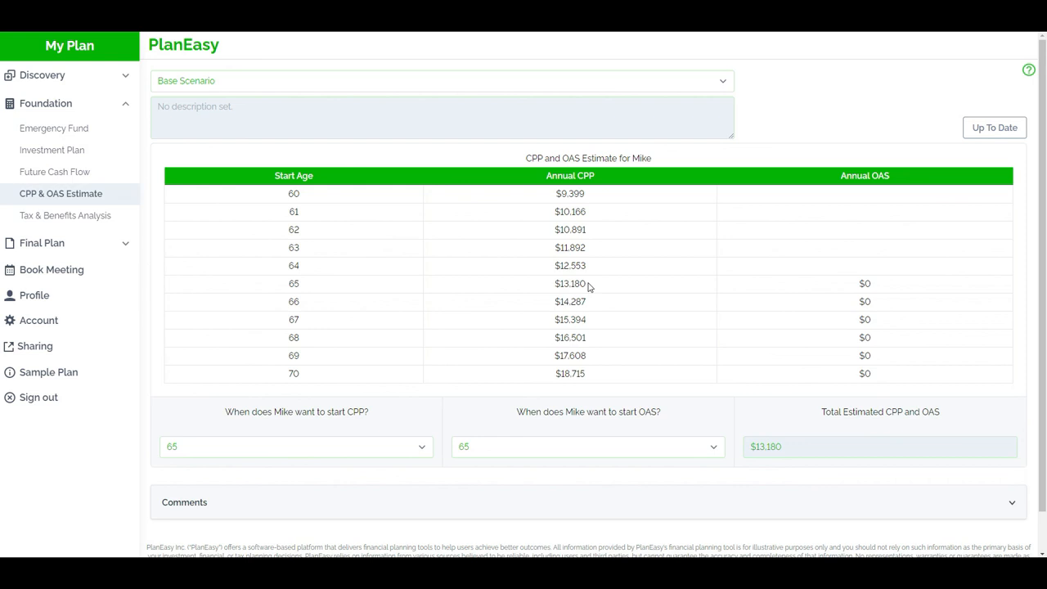
mouse_move(597, 292)
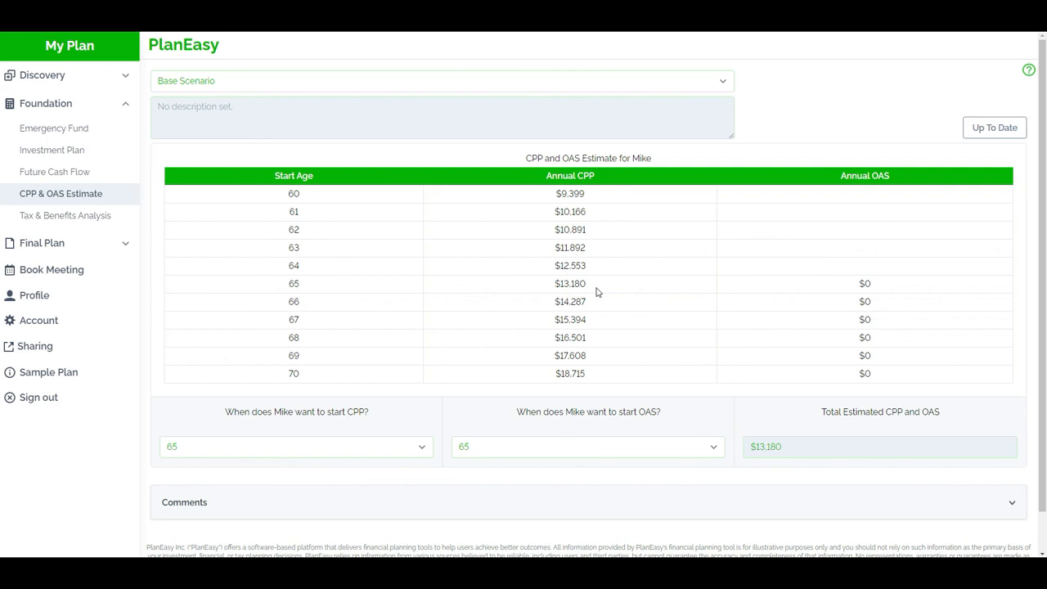